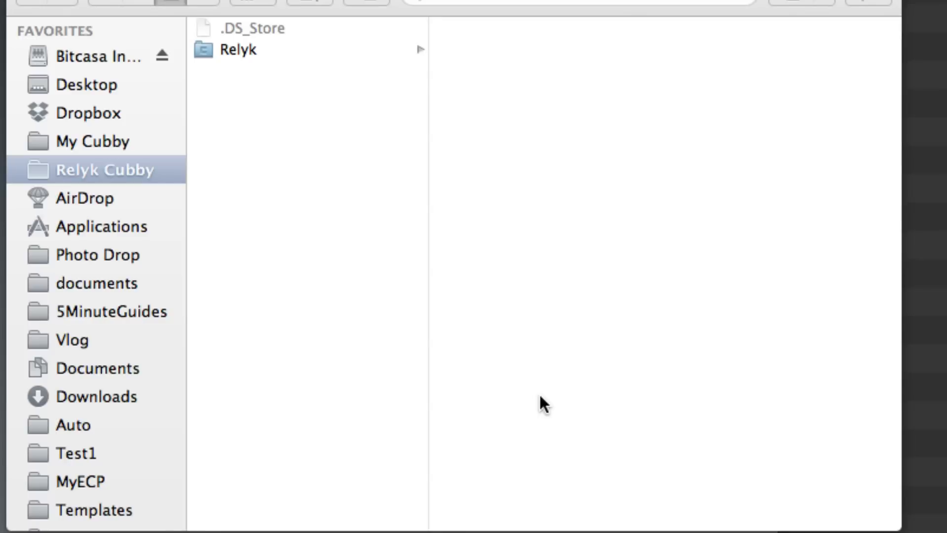
{"action": "mouse_move", "coordinate": [242, 341]}
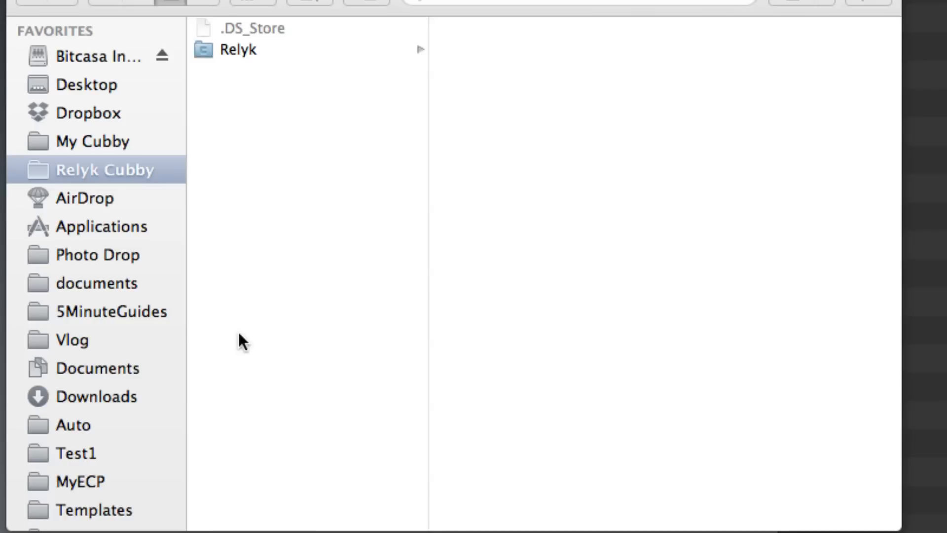
{"action": "mouse_move", "coordinate": [158, 188]}
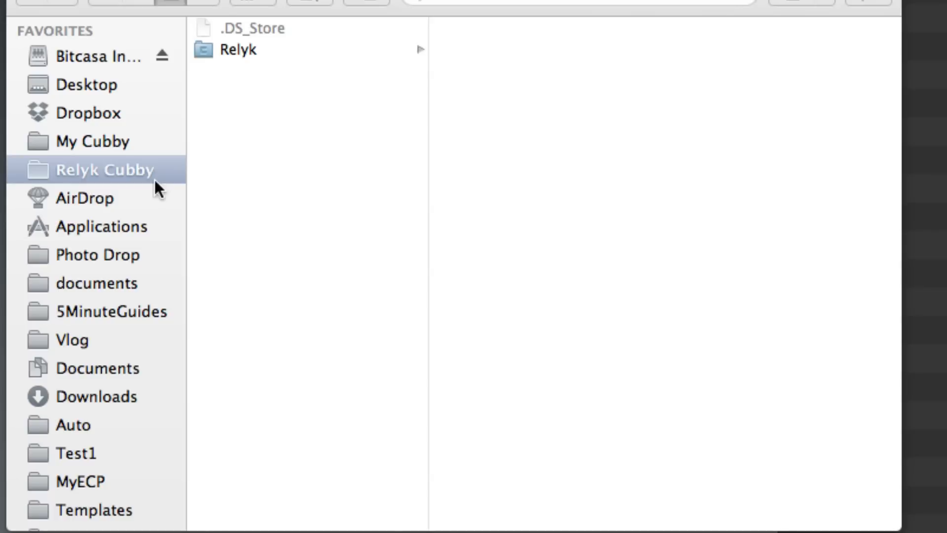
{"action": "mouse_move", "coordinate": [102, 257]}
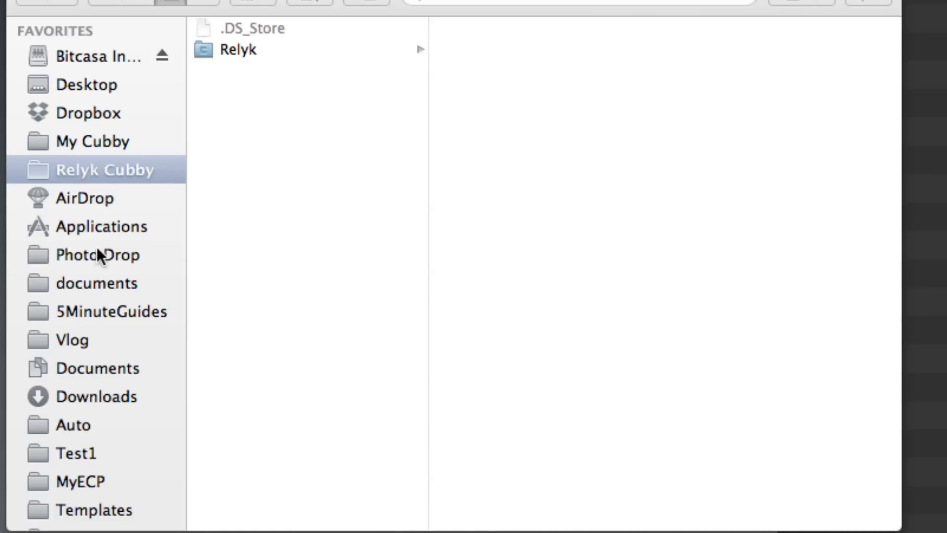
- Select AirPort Utility in Finder's Applications > Utilities folder
{"action": "left_click", "coordinate": [102, 226]}
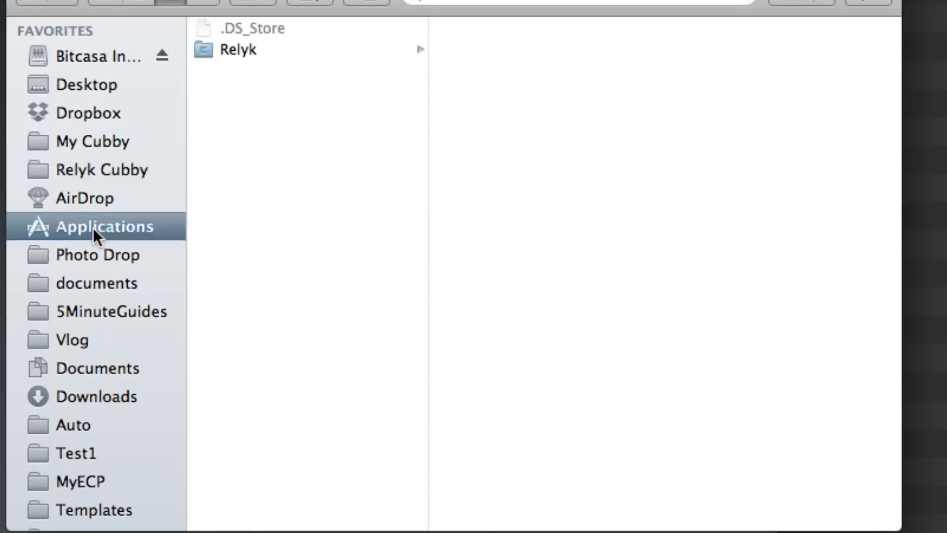
{"action": "left_click", "coordinate": [105, 226]}
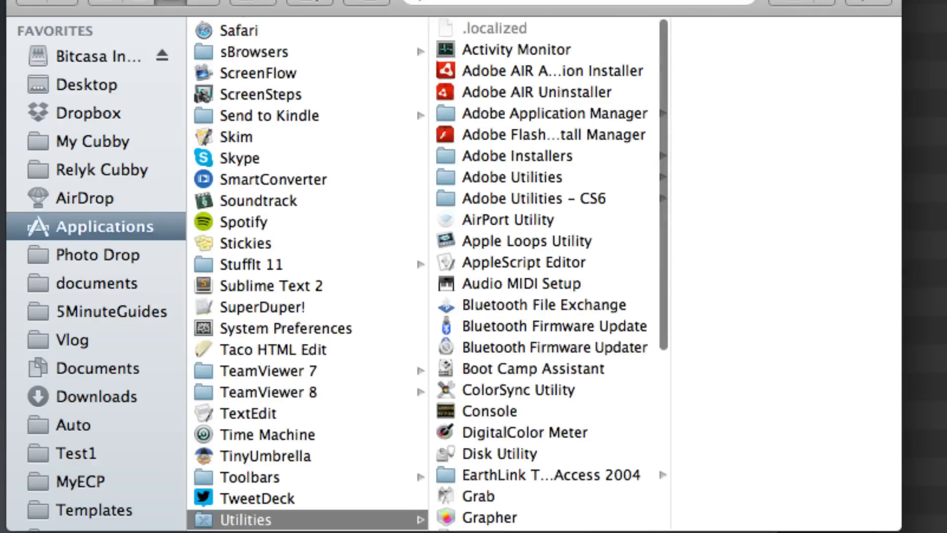
{"action": "mouse_move", "coordinate": [401, 508]}
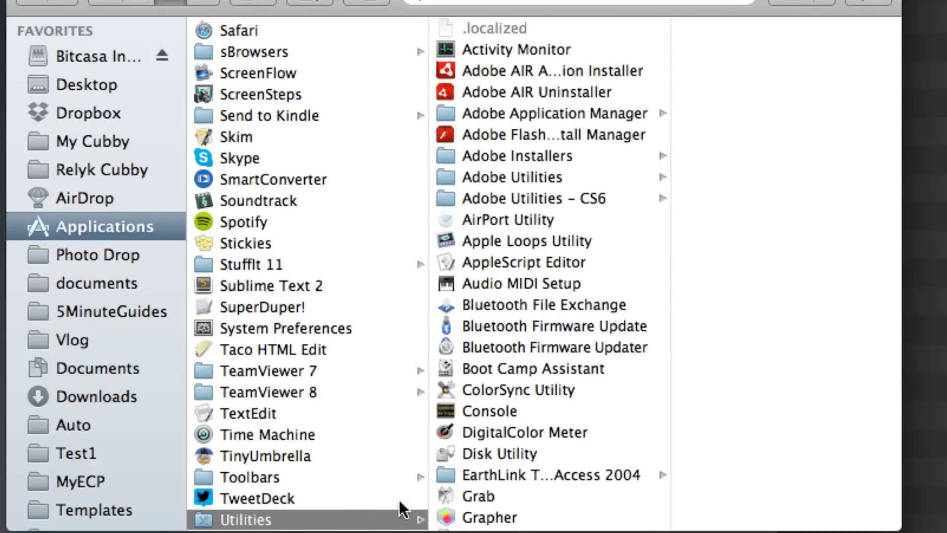
{"action": "scroll", "scroll_direction": "down", "scroll_amount": 3}
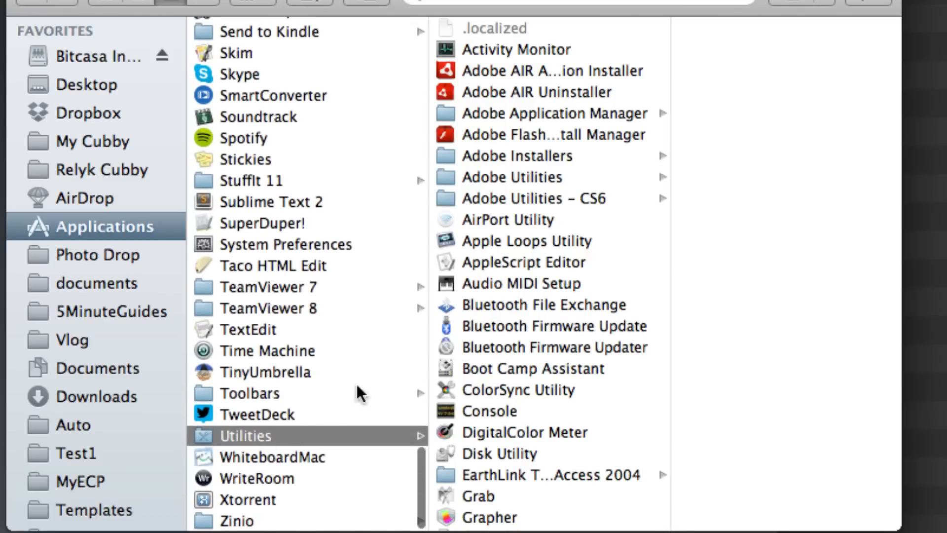
{"action": "mouse_move", "coordinate": [536, 137]}
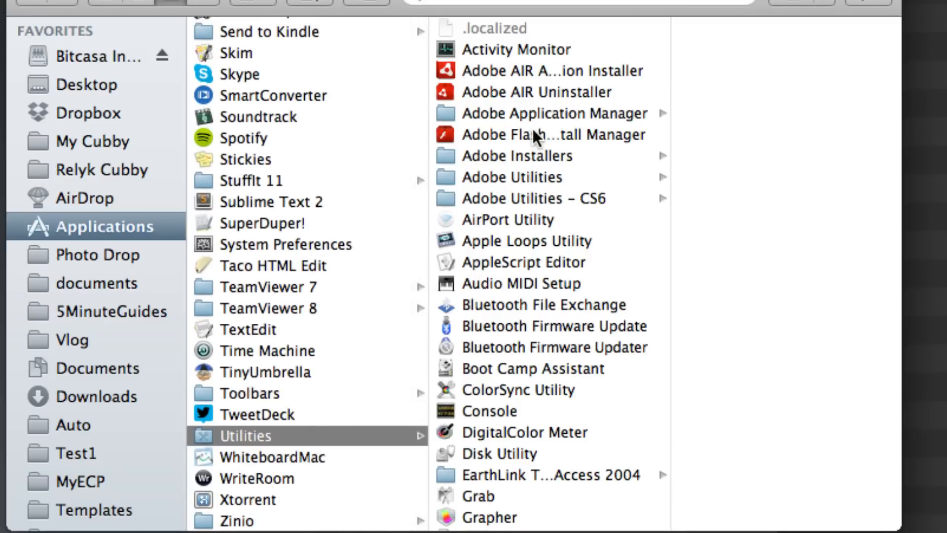
{"action": "left_click", "coordinate": [492, 219]}
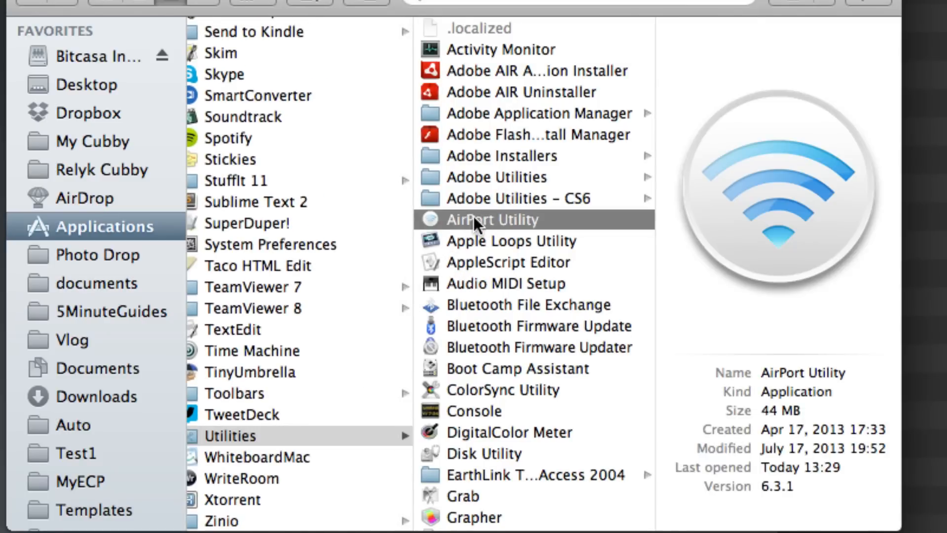
- Launch AirPort Utility and select the Bread & Water AirPort Extreme base station
{"action": "double_click", "coordinate": [492, 219]}
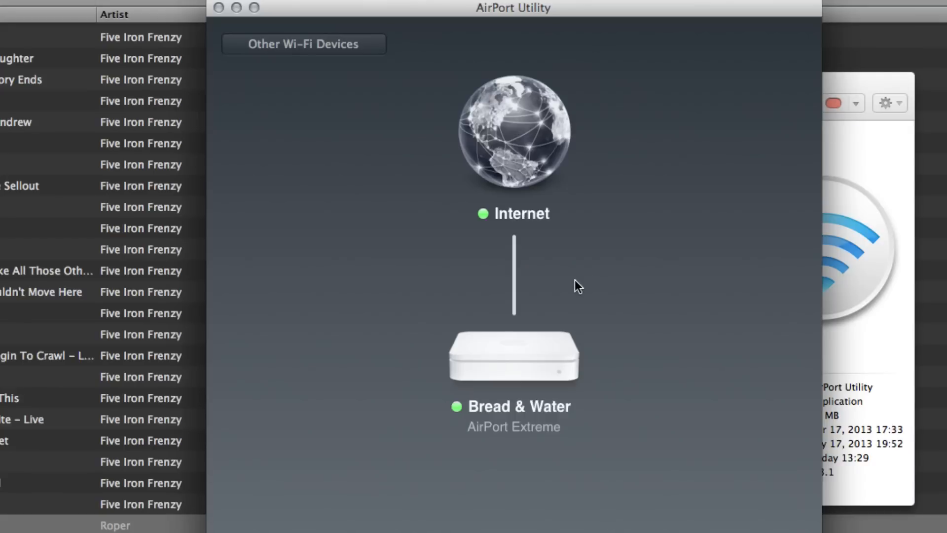
{"action": "mouse_move", "coordinate": [504, 411]}
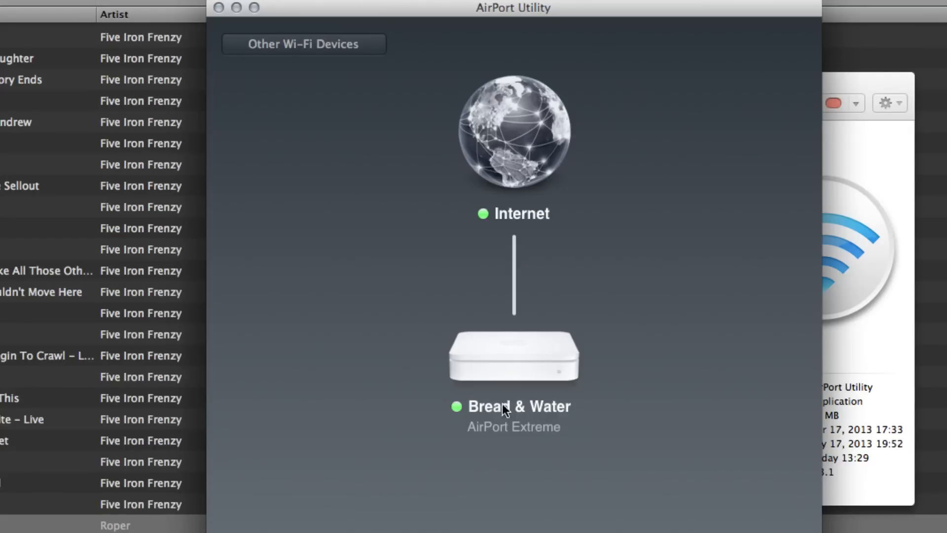
{"action": "mouse_move", "coordinate": [489, 371]}
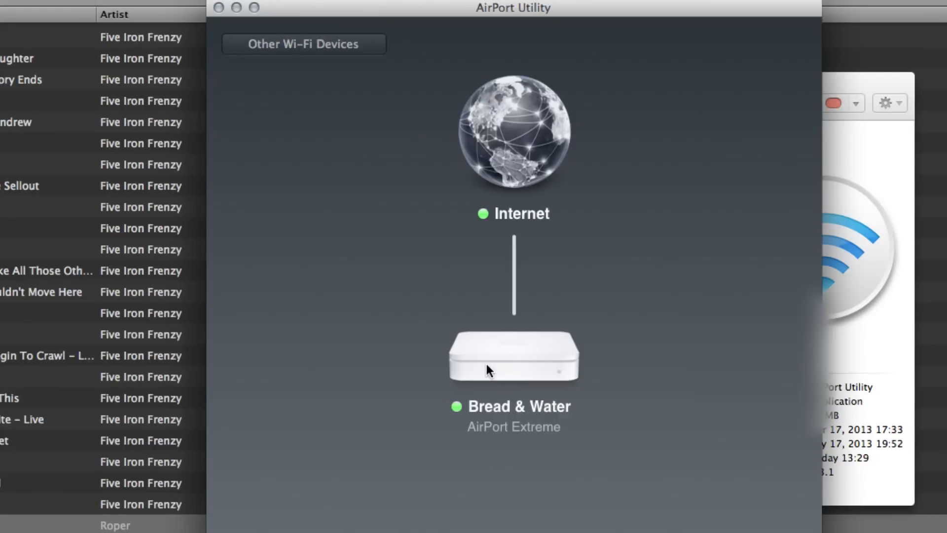
{"action": "left_click", "coordinate": [513, 355]}
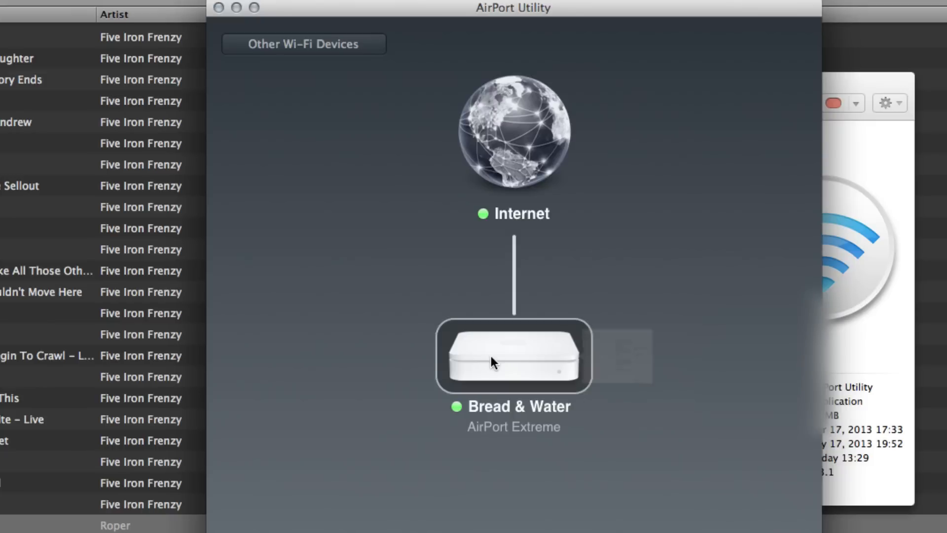
{"action": "left_click", "coordinate": [513, 355]}
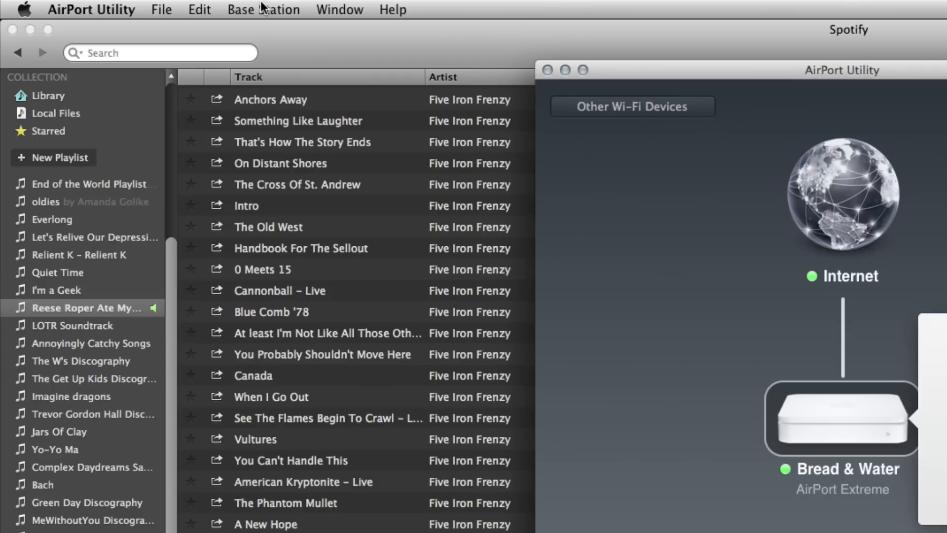
- Add a WPS printer to the base station, allowing the first attempt to join
{"action": "left_click", "coordinate": [262, 8]}
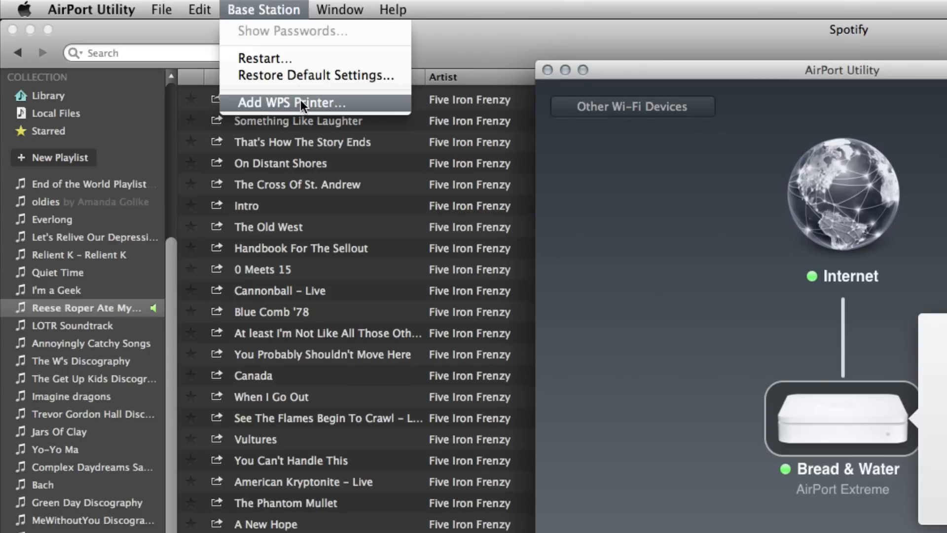
{"action": "left_click", "coordinate": [292, 102]}
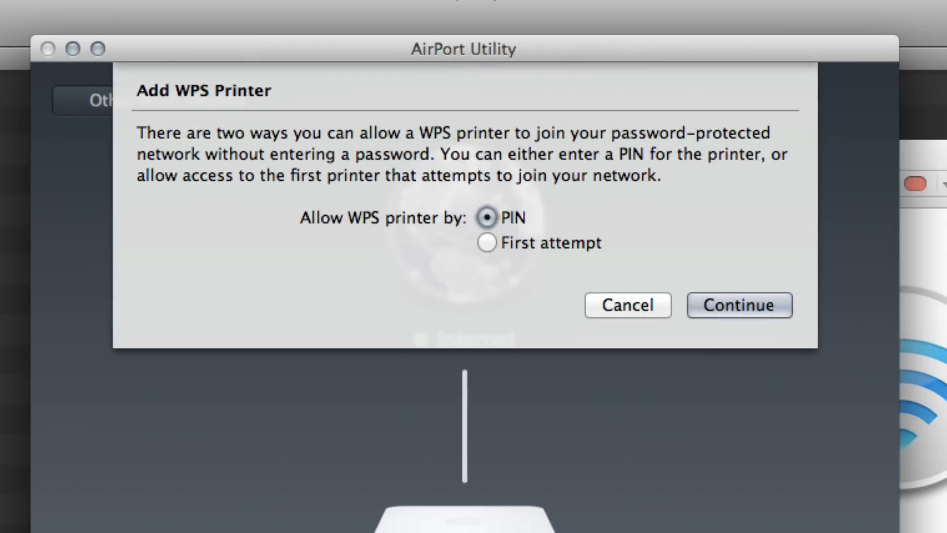
{"action": "left_click", "coordinate": [486, 242]}
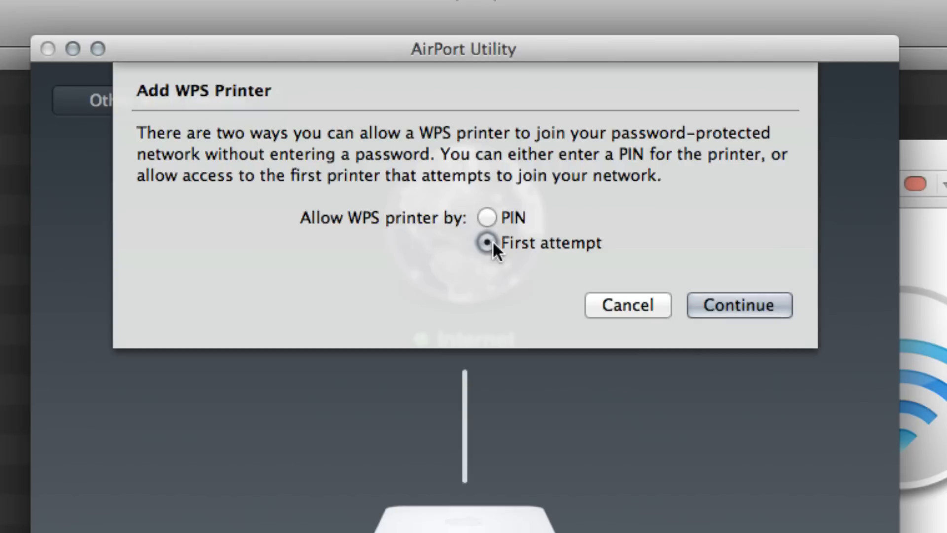
{"action": "mouse_move", "coordinate": [546, 266]}
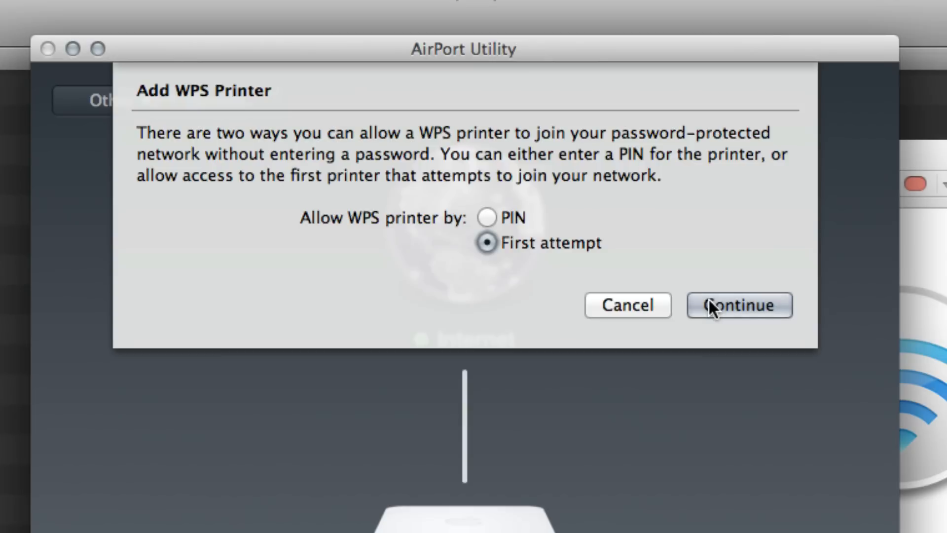
{"action": "mouse_move", "coordinate": [658, 306]}
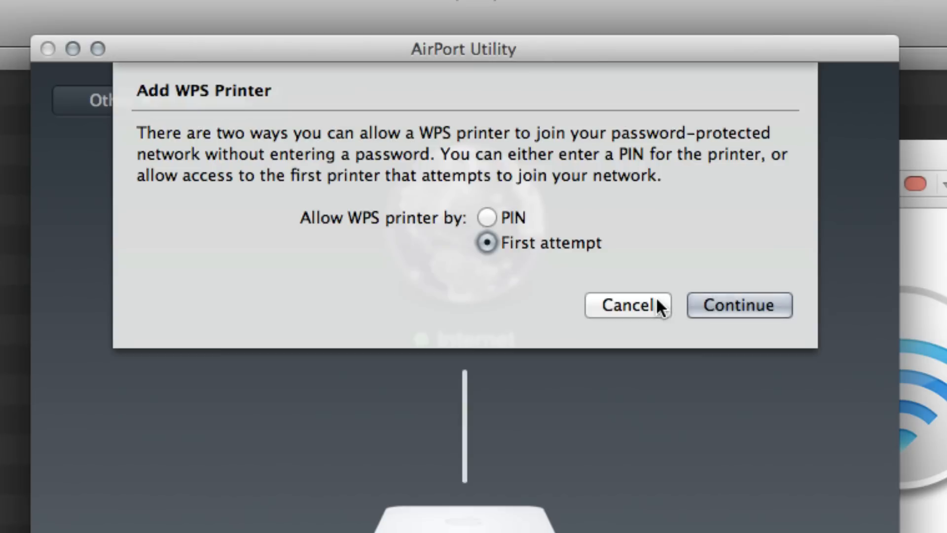
{"action": "left_click", "coordinate": [627, 304]}
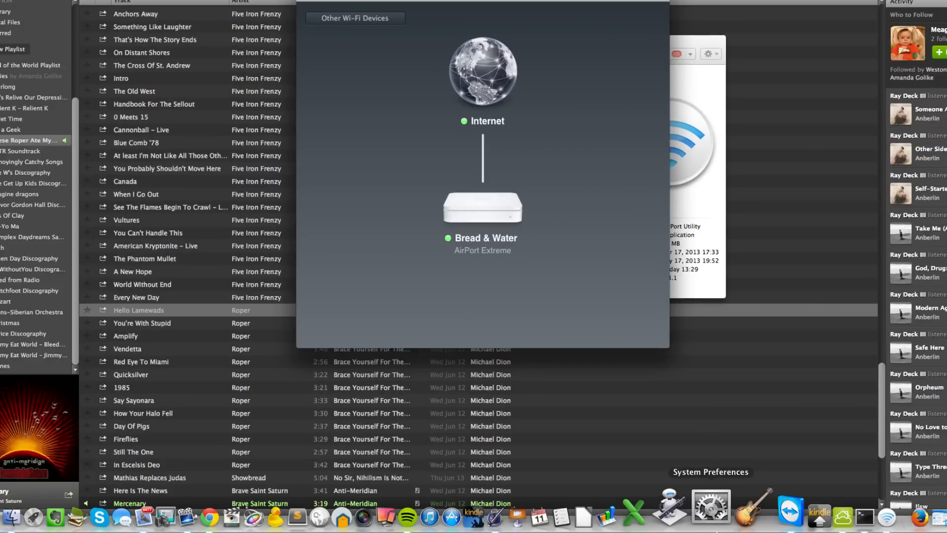
- Show nearby printers available to add in System Preferences' Print & Scan
{"action": "left_click", "coordinate": [710, 506]}
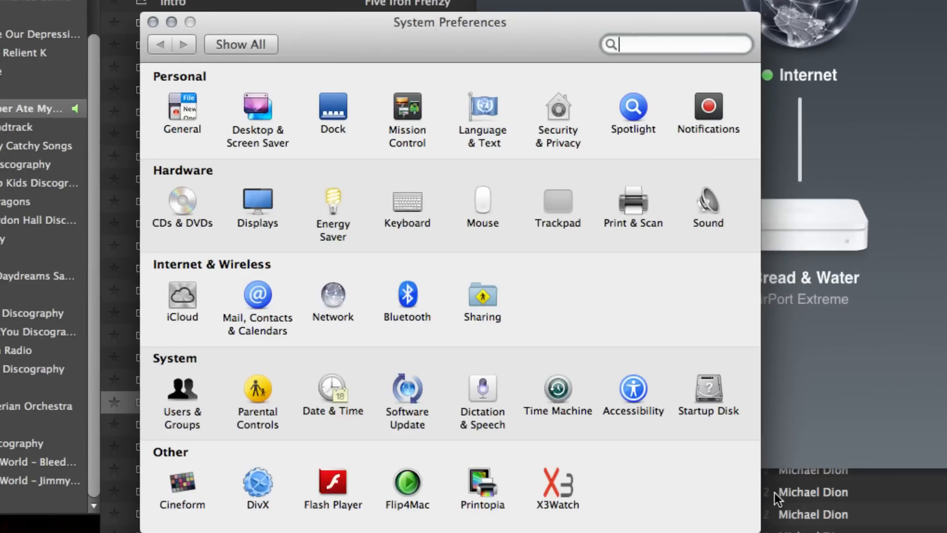
{"action": "left_click", "coordinate": [633, 205]}
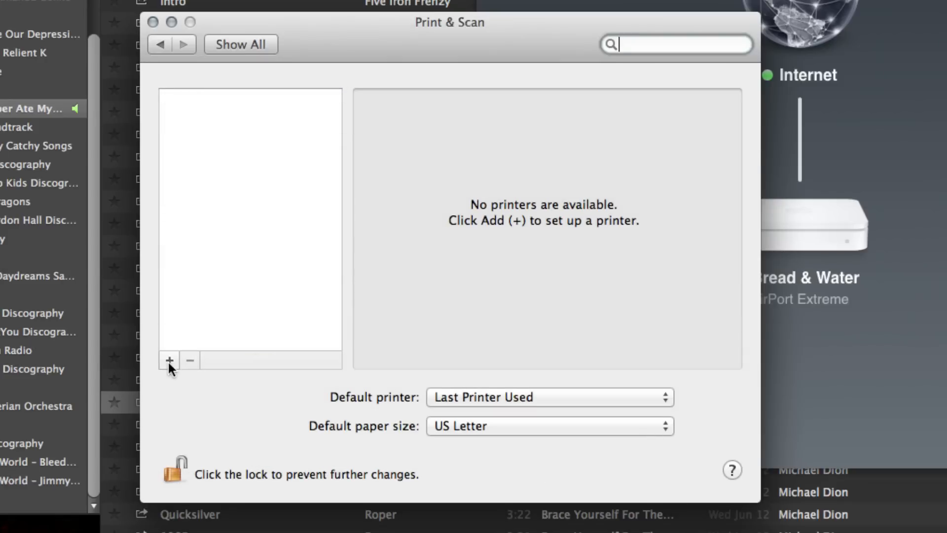
{"action": "left_click", "coordinate": [169, 361]}
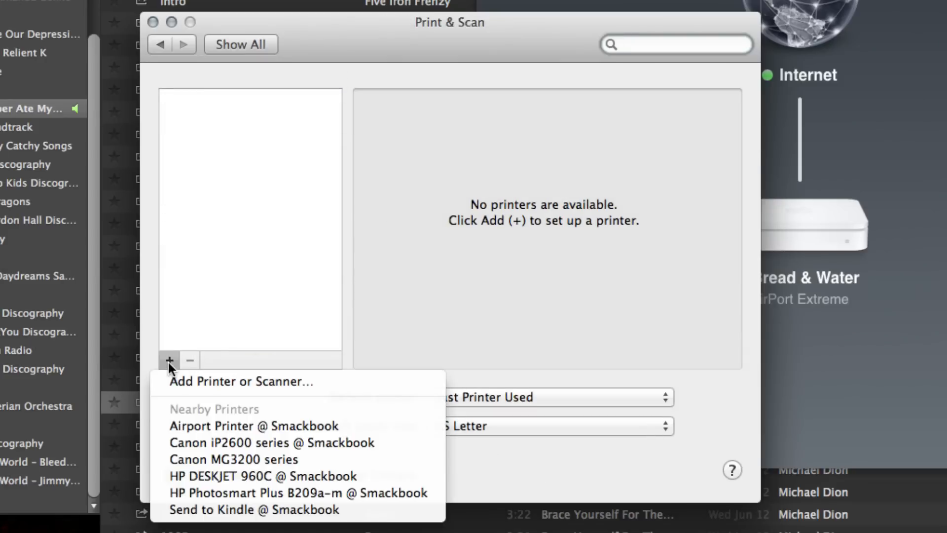
{"action": "mouse_move", "coordinate": [320, 425]}
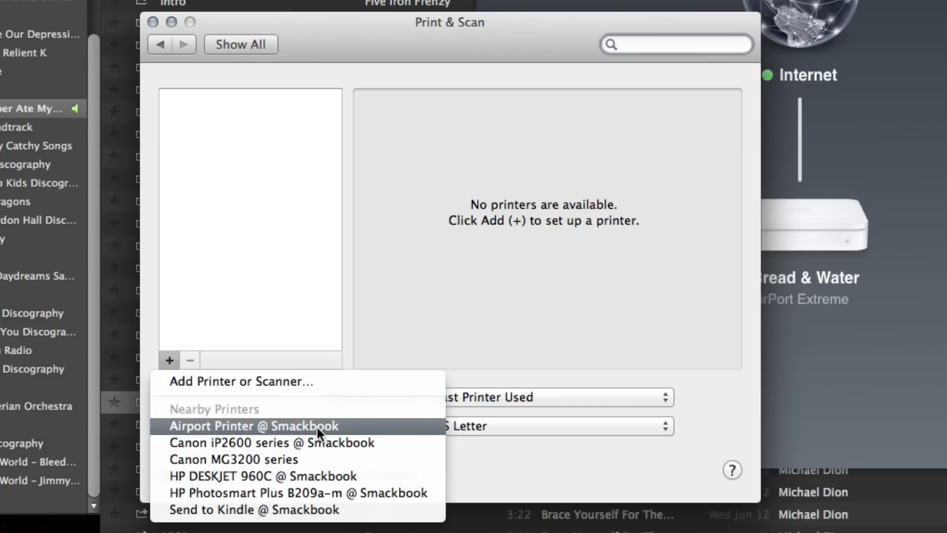
{"action": "mouse_move", "coordinate": [311, 443]}
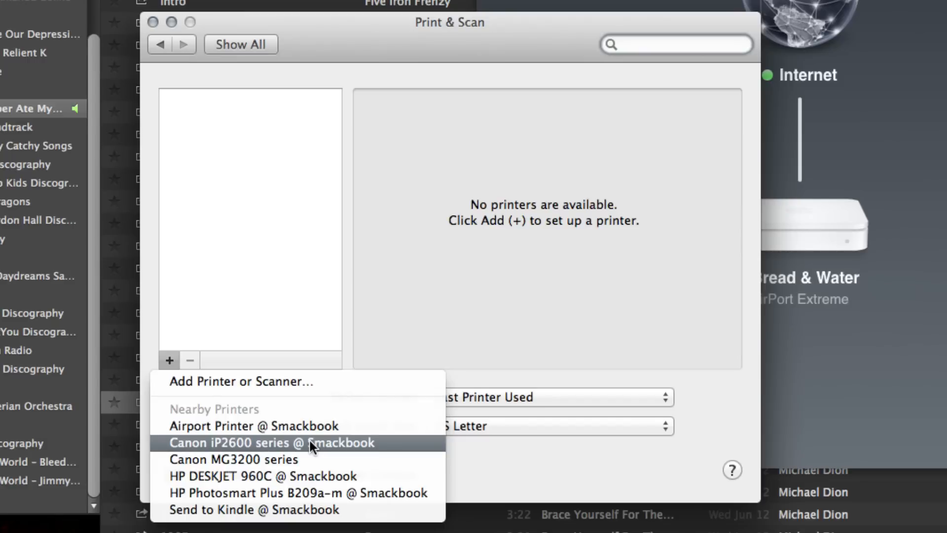
{"action": "mouse_move", "coordinate": [288, 459]}
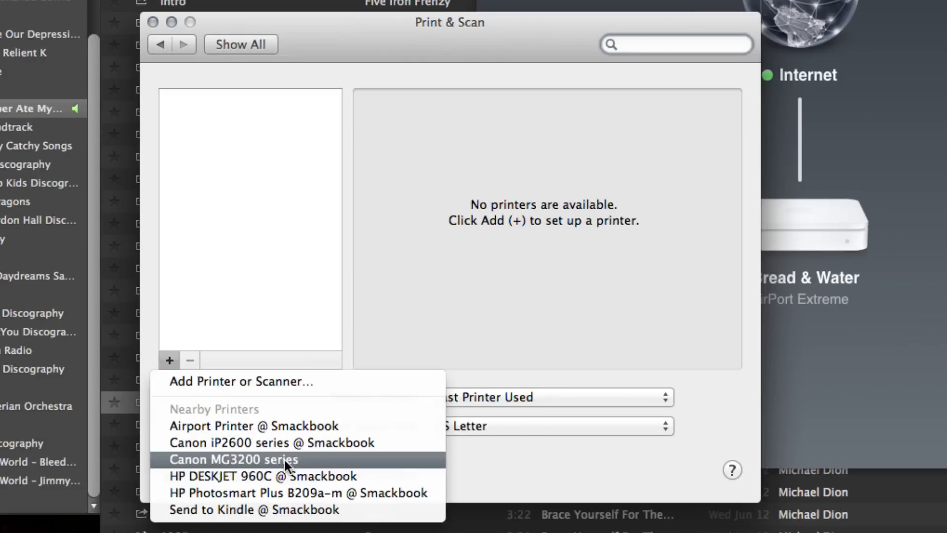
- Add the Canon MG3200 series from Nearby Printers
{"action": "left_click", "coordinate": [234, 459]}
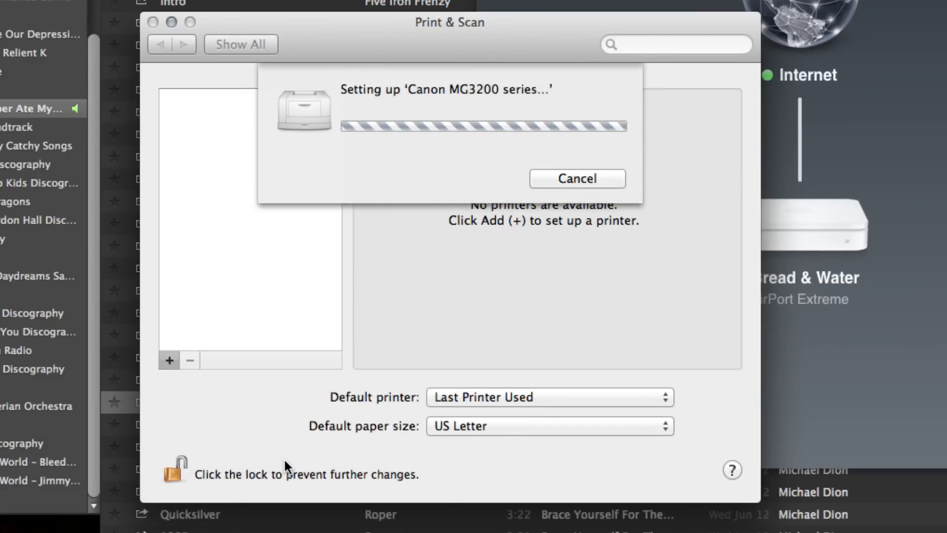